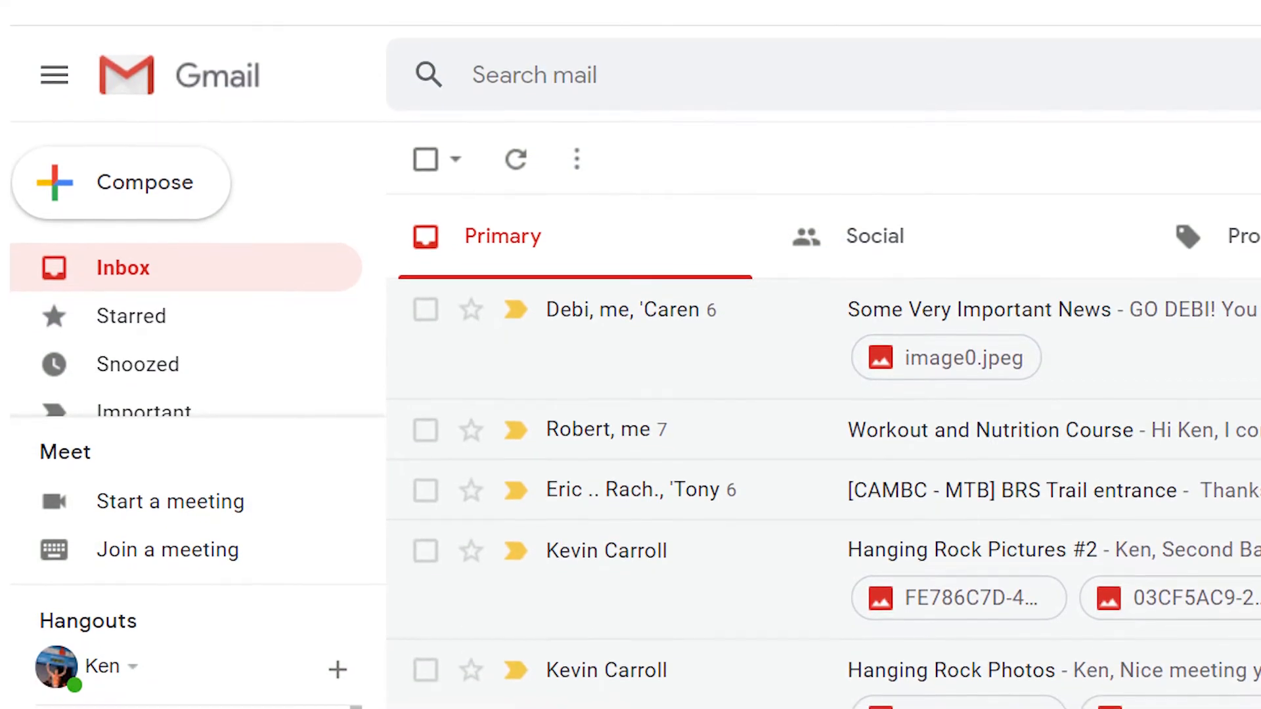
Reveal the Google account menu from the Gmail profile picture, showing the Sign out option
scroll(down, 3)
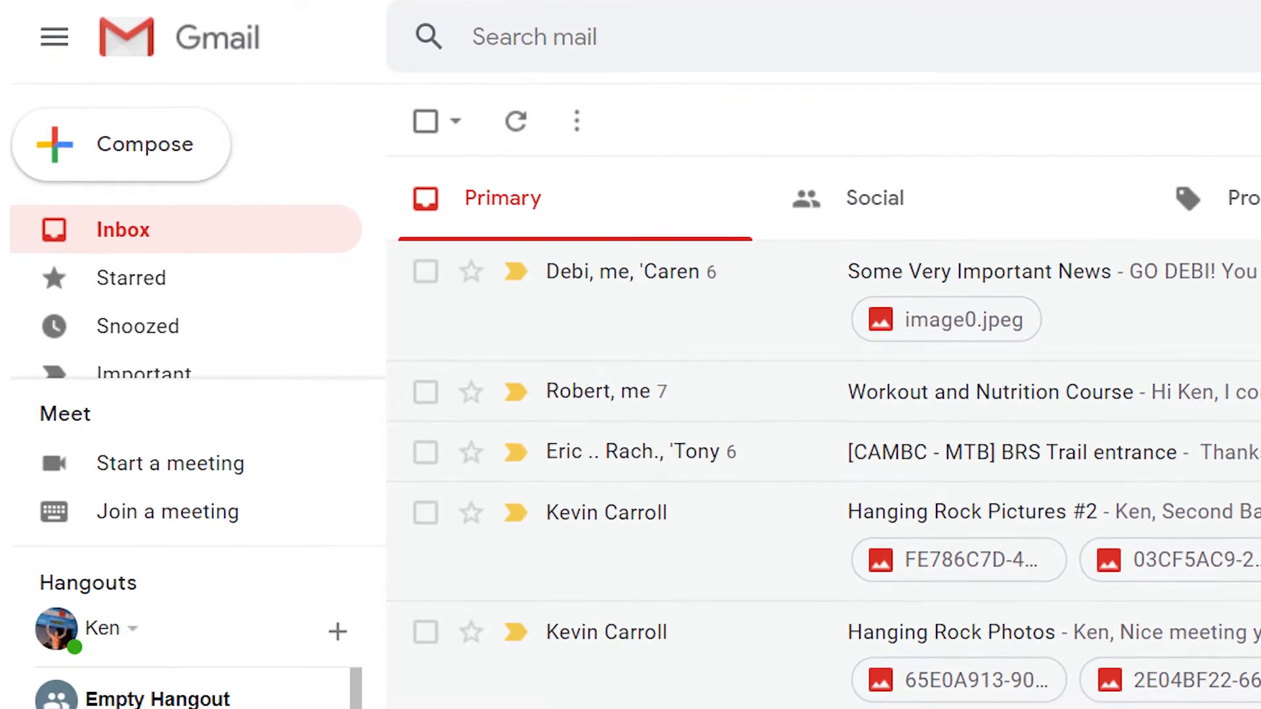
scroll(down, 3)
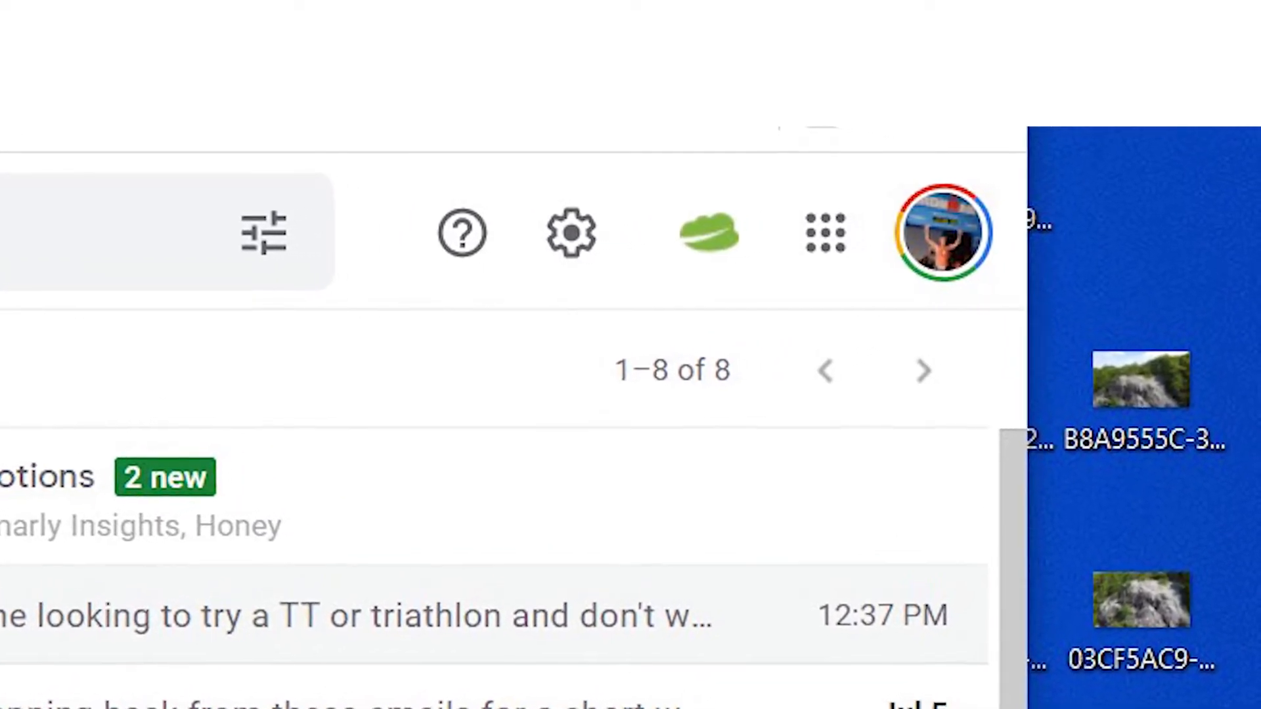
click(943, 237)
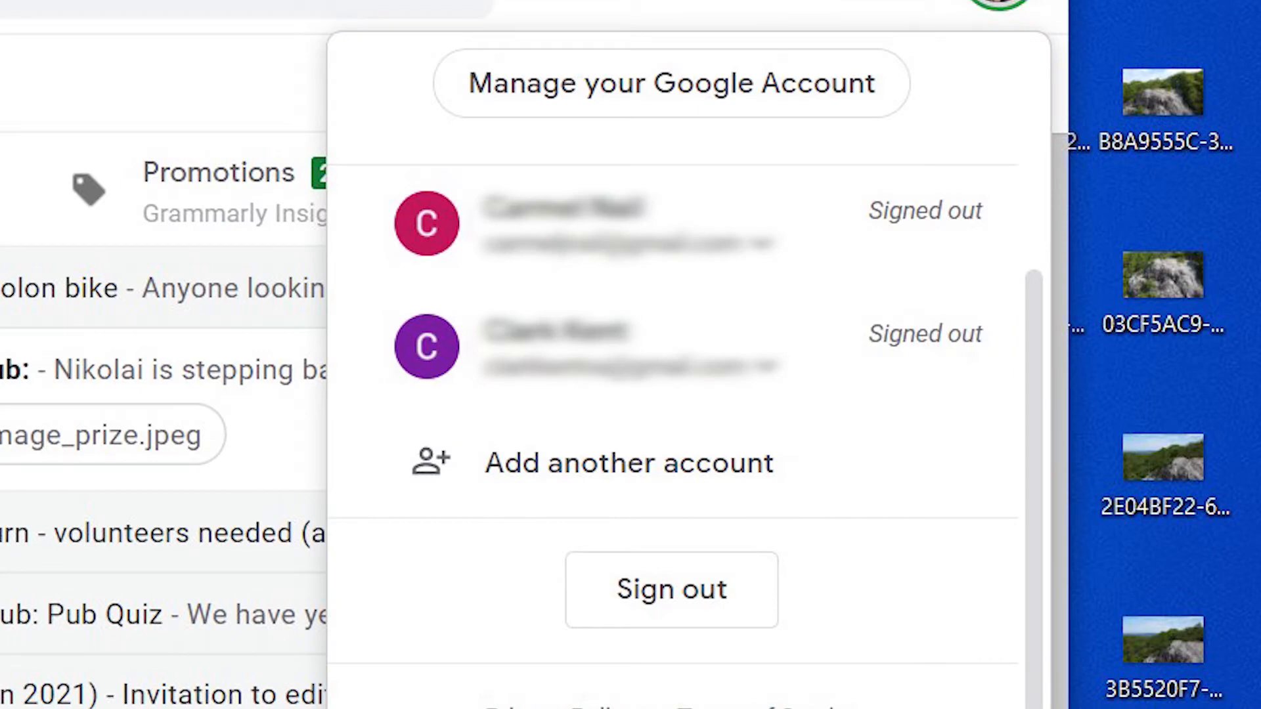
mouse_move(670, 589)
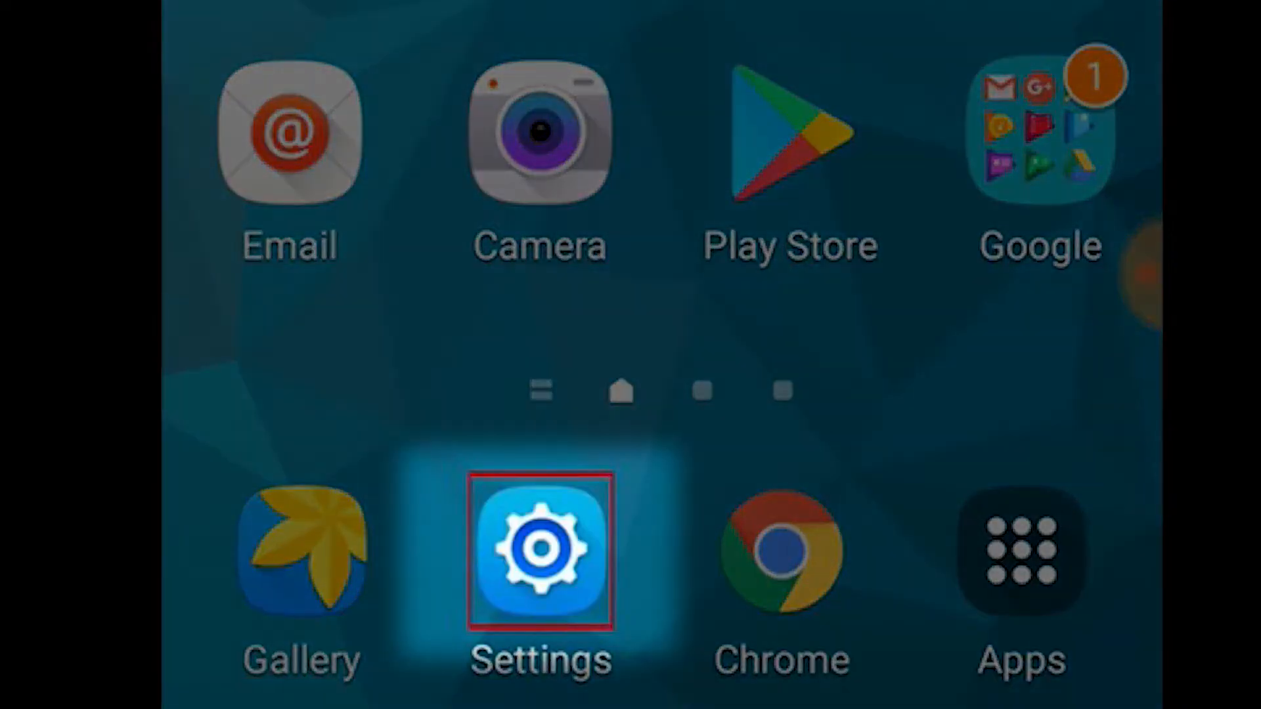
Reach the Google account entry under Accounts in Android Settings
click(536, 551)
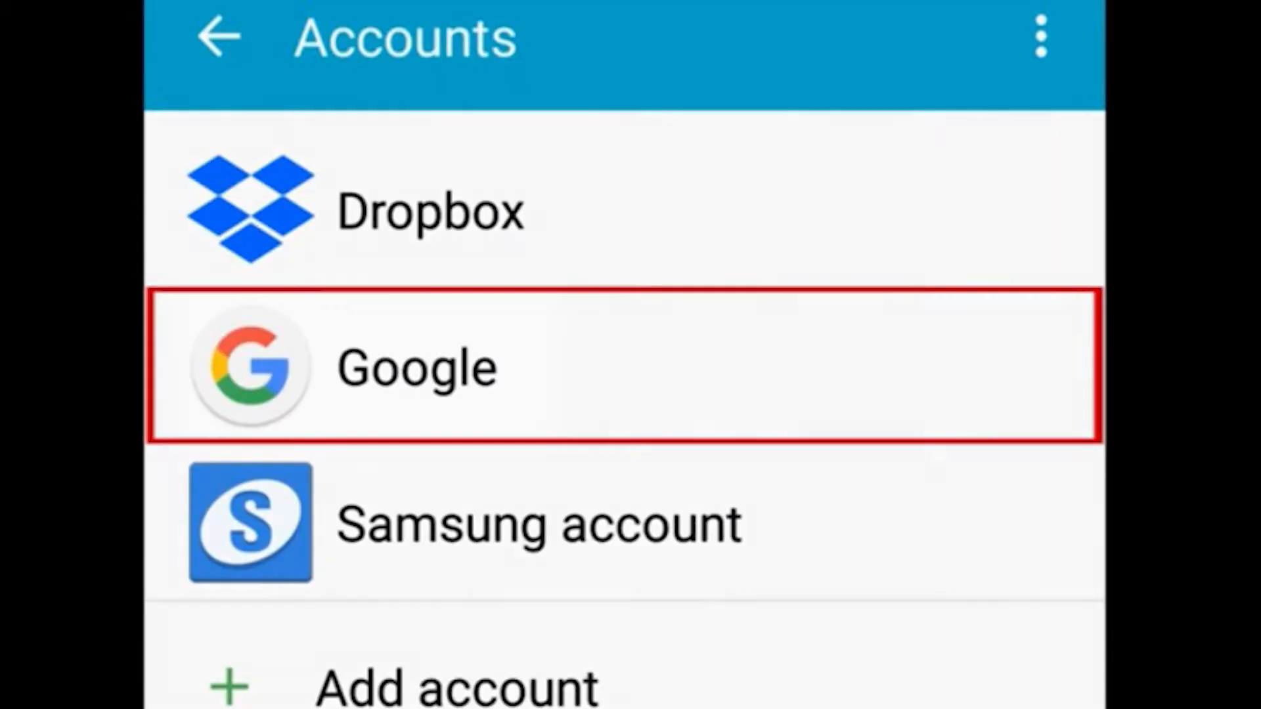
click(415, 368)
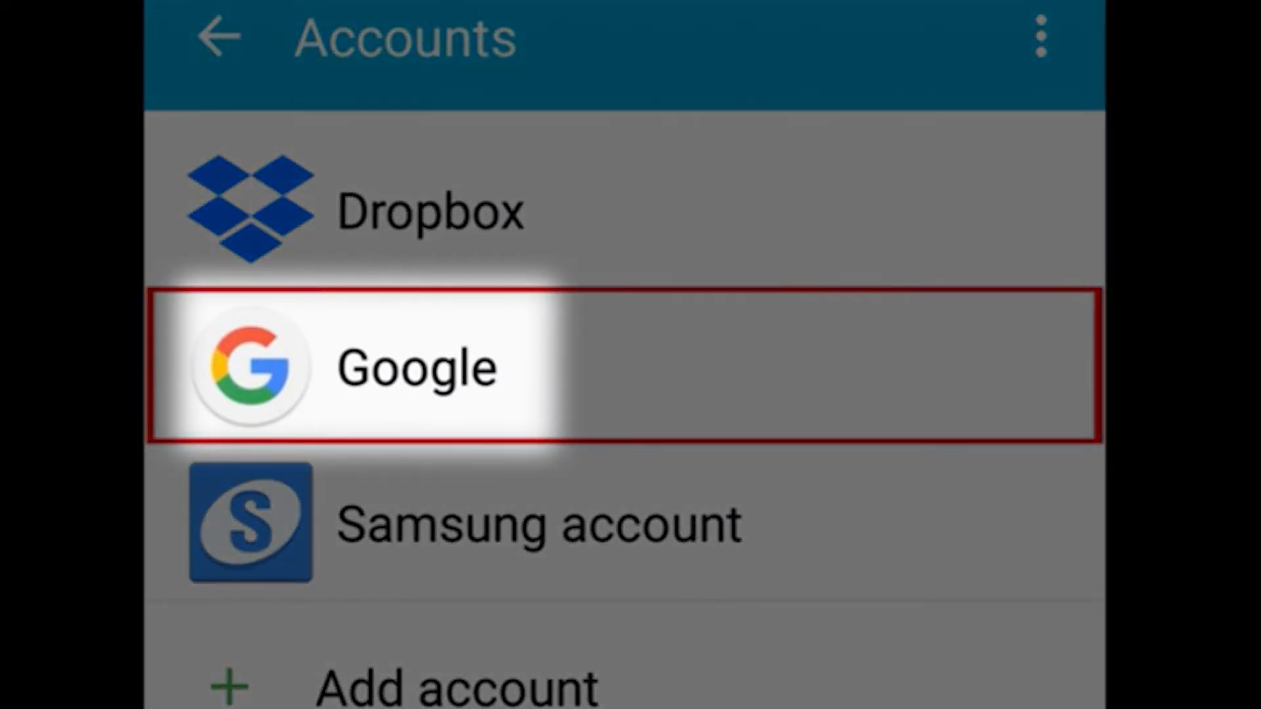
click(415, 365)
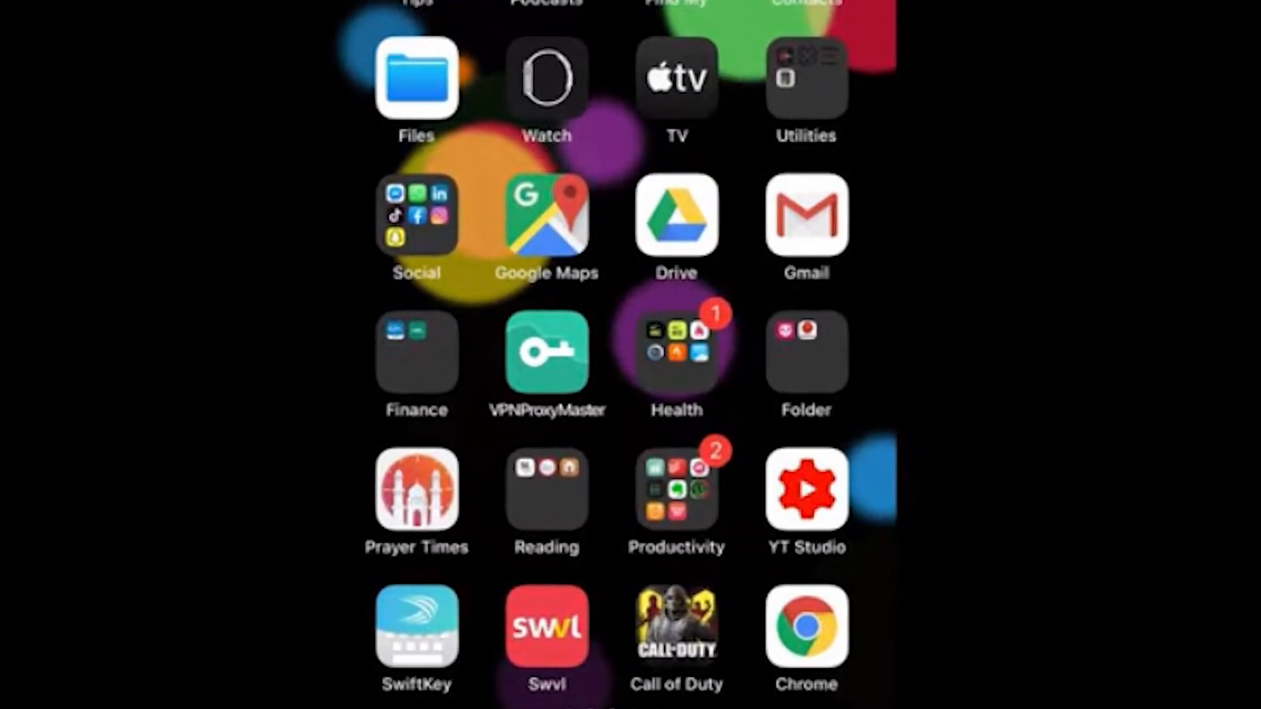
Reach Manage accounts on this device in Gmail for iOS and remove an account
click(806, 216)
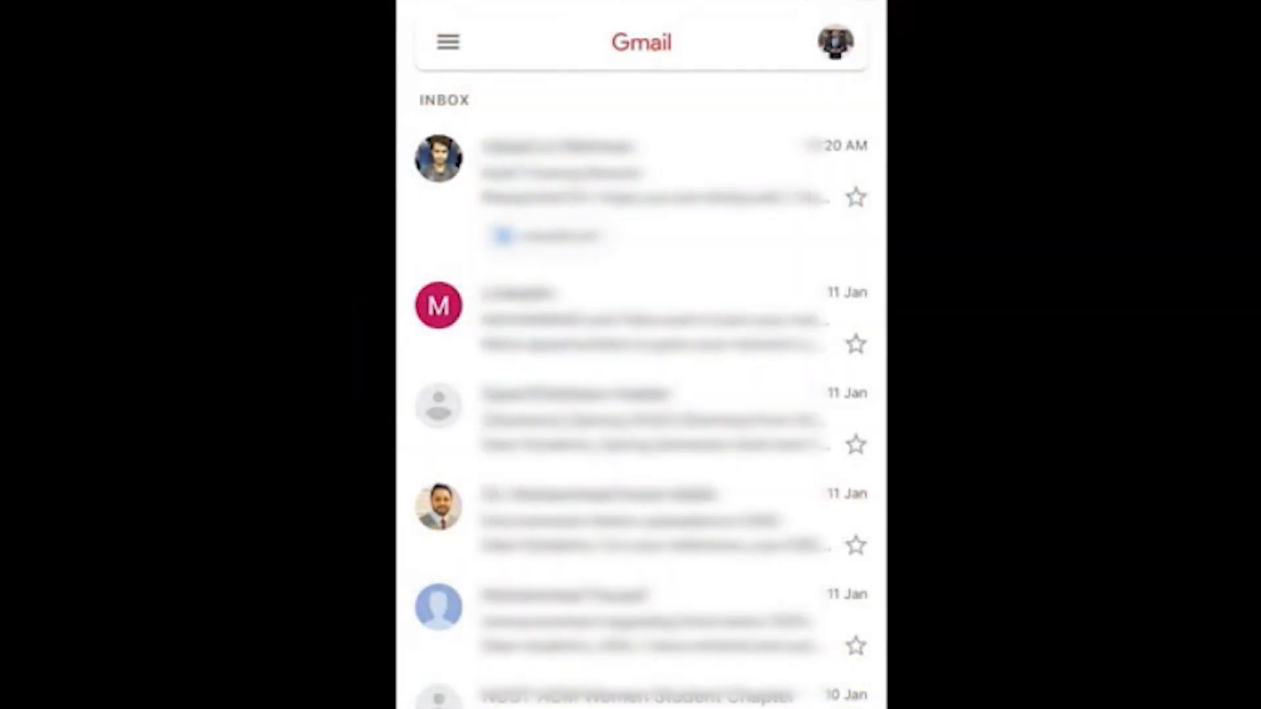
click(835, 41)
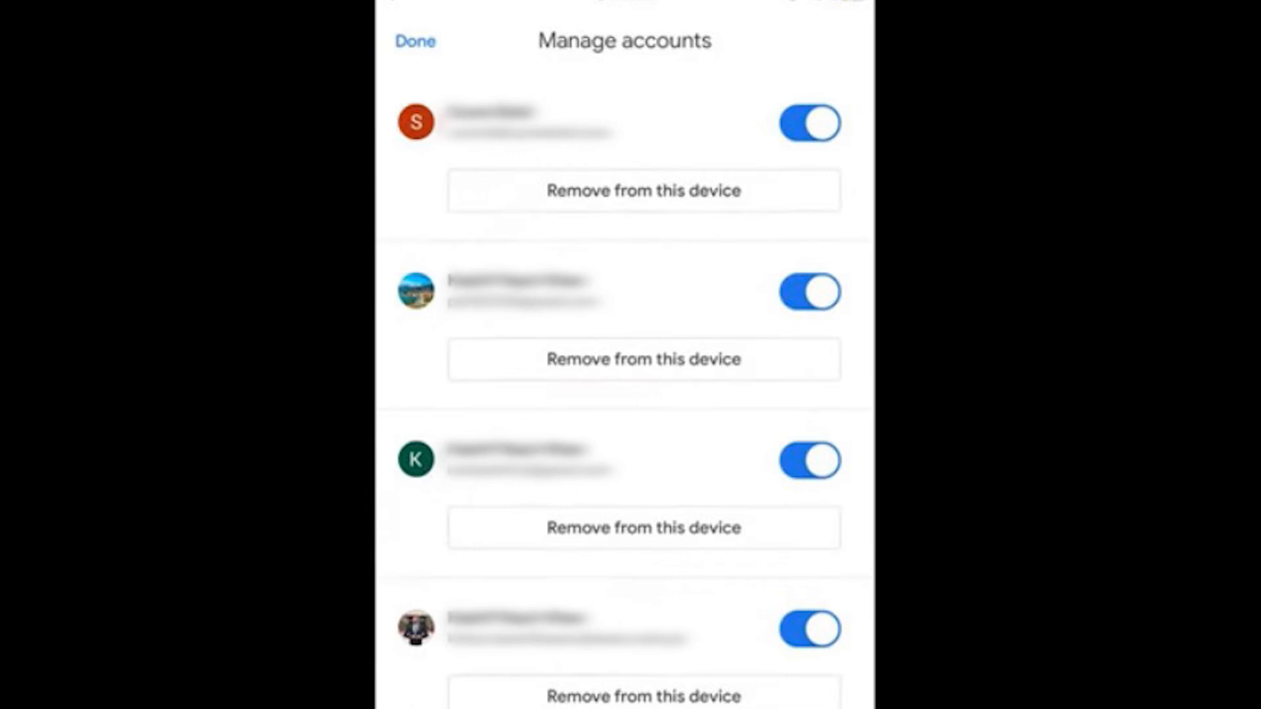
click(418, 40)
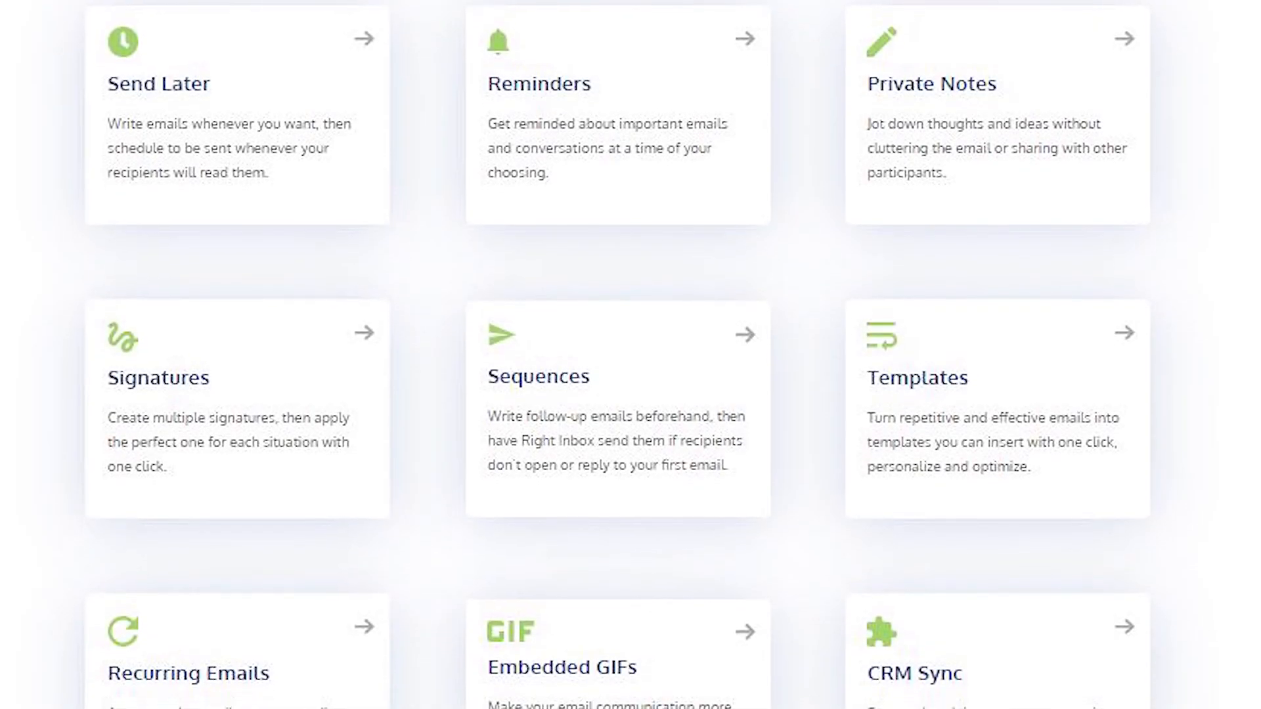
scroll(down, 3)
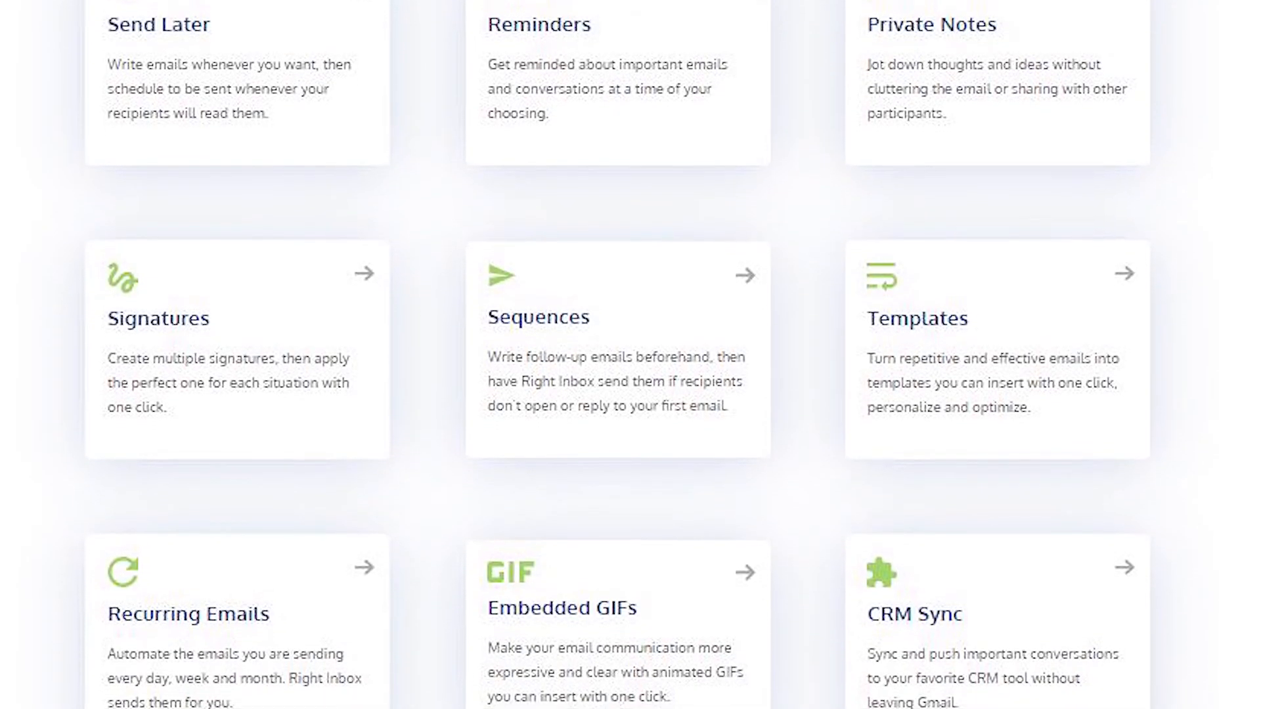
scroll(down, 3)
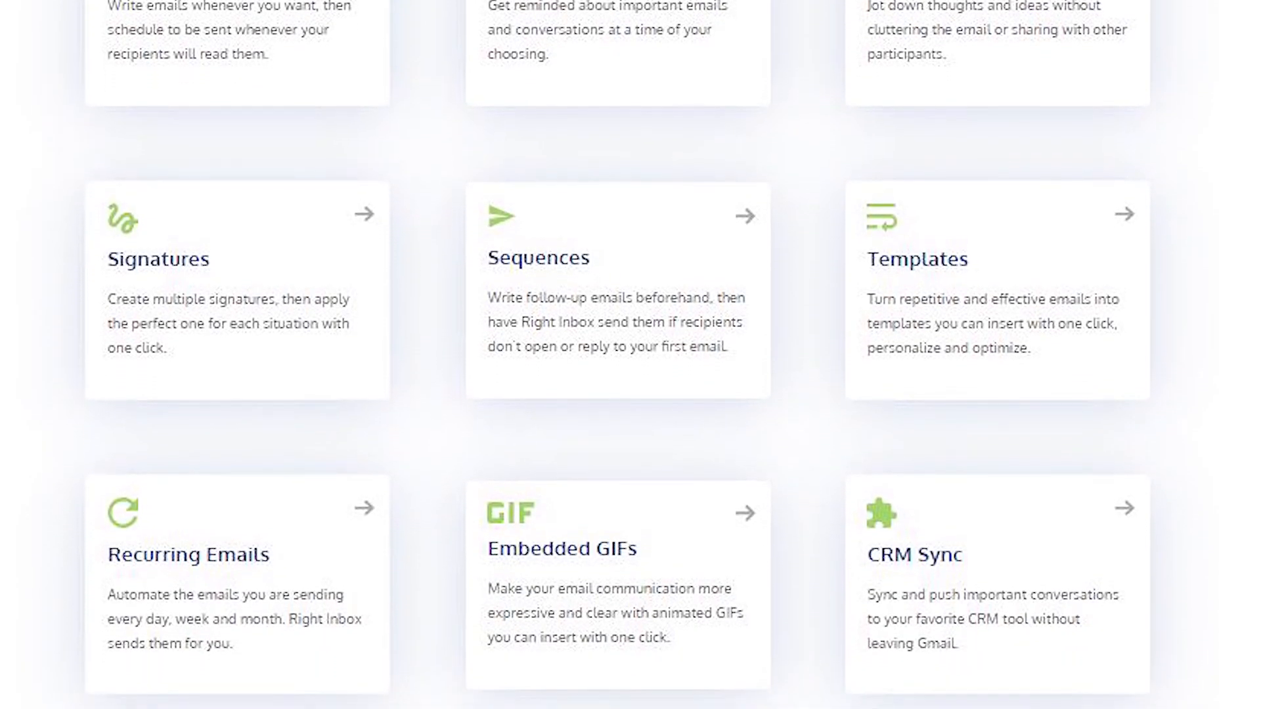
scroll(down, 3)
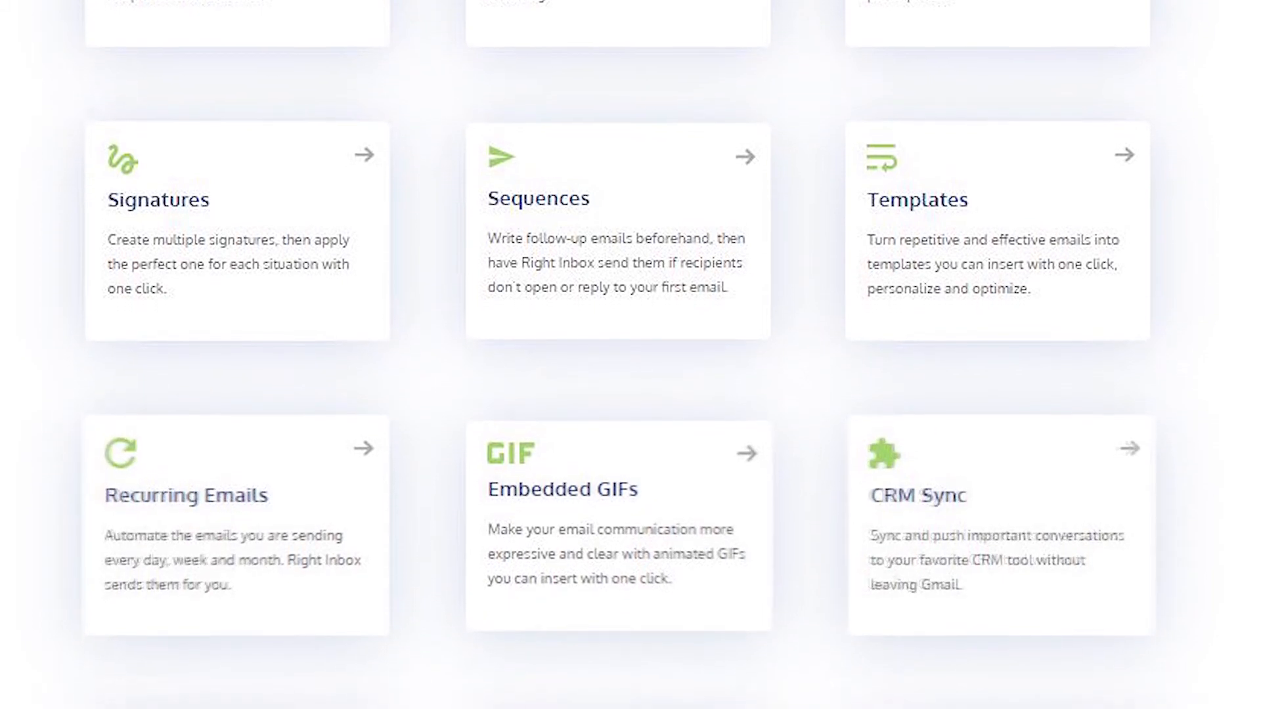
scroll(down, 3)
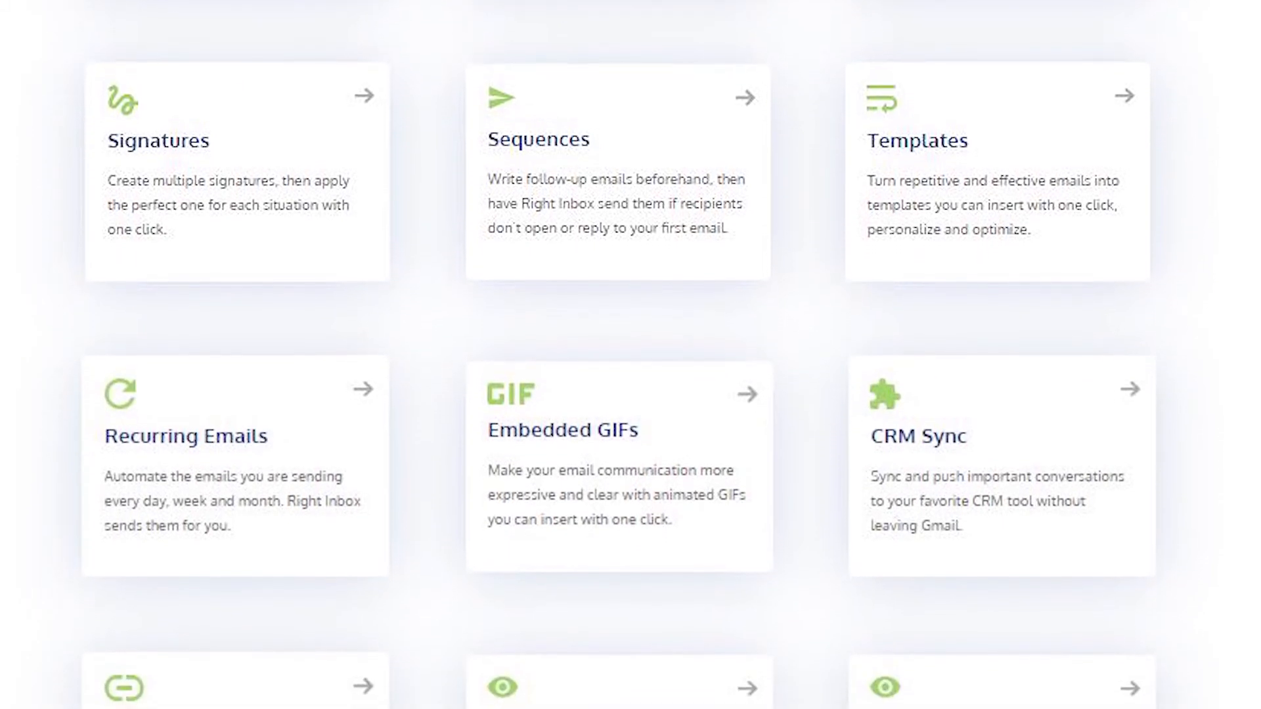
scroll(down, 3)
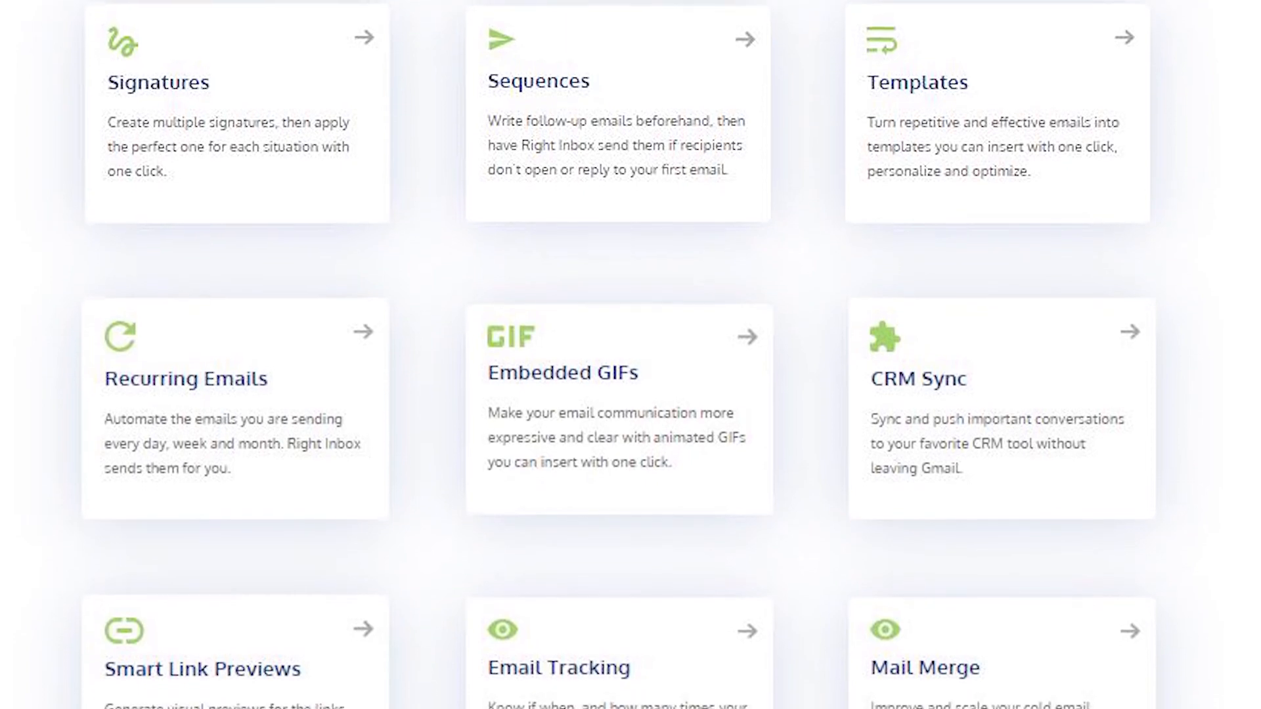
scroll(down, 3)
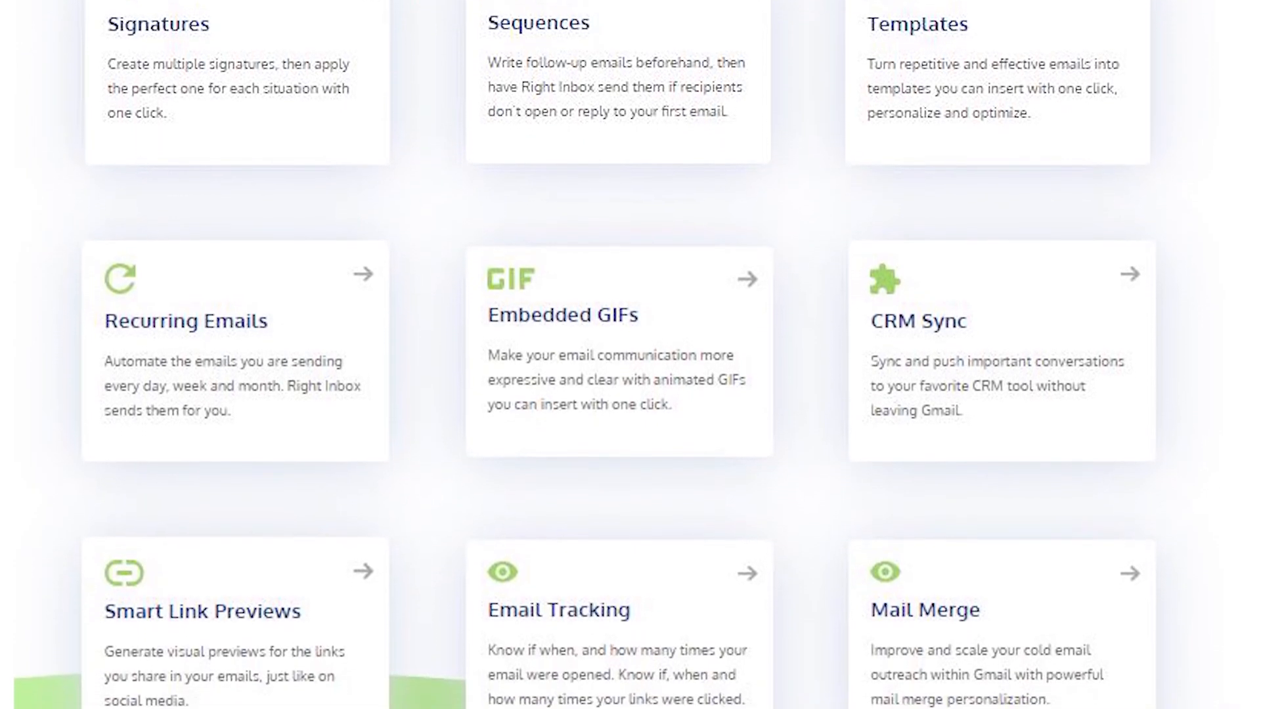